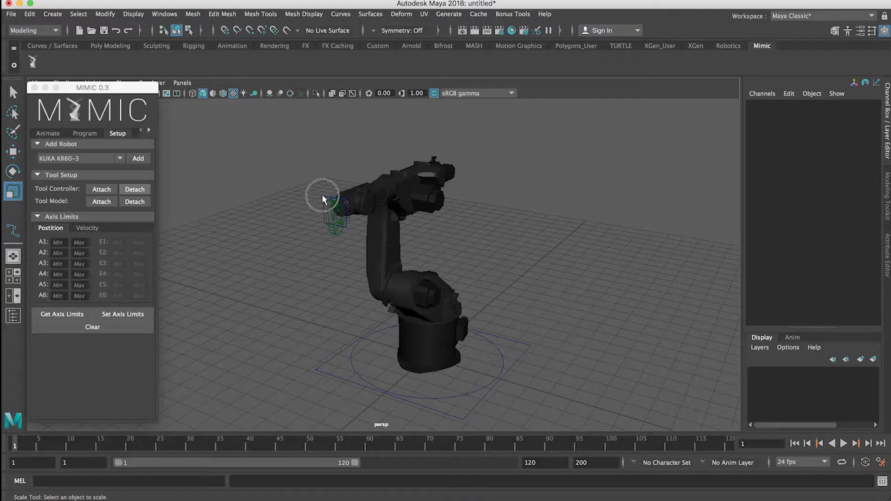
- Select tool_CTRL, tilt it so the tool points downward and shift the arm's wrist
click(330, 203)
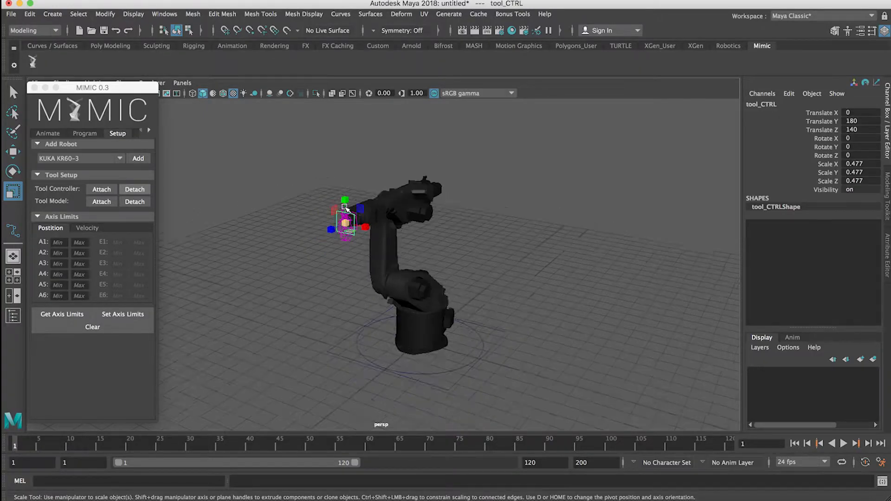
drag(344, 222, 298, 174)
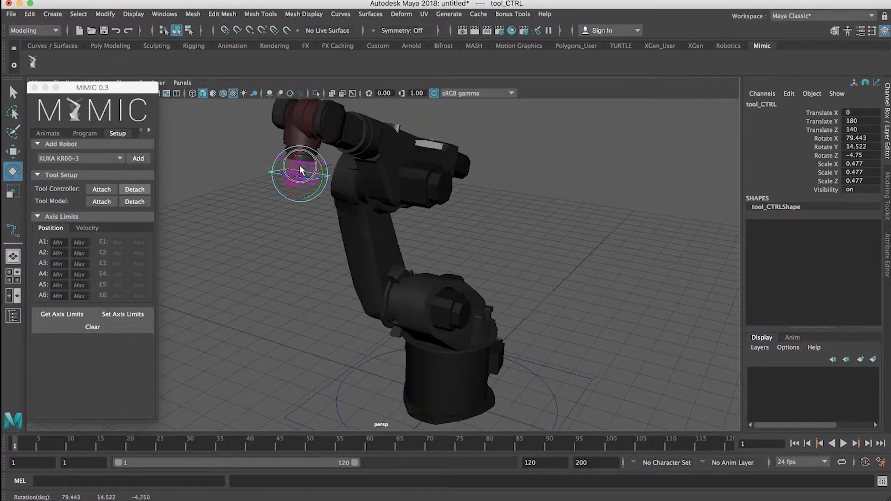
drag(301, 171, 307, 188)
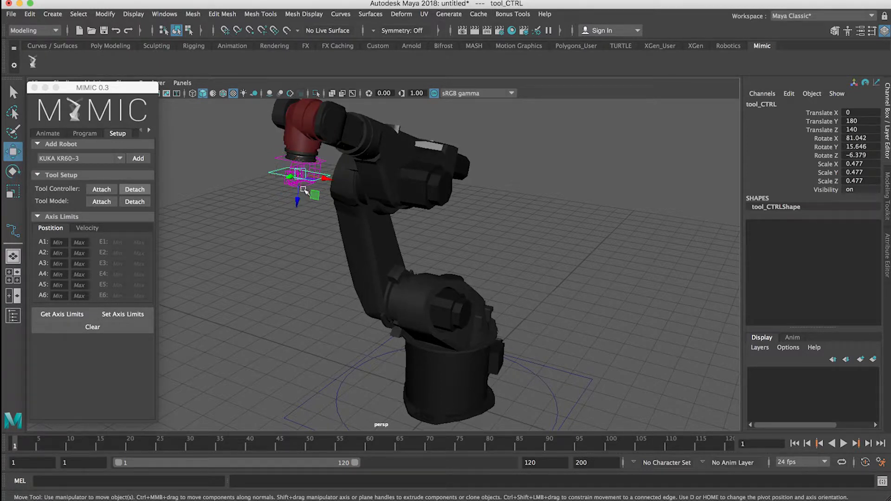
drag(295, 202, 318, 207)
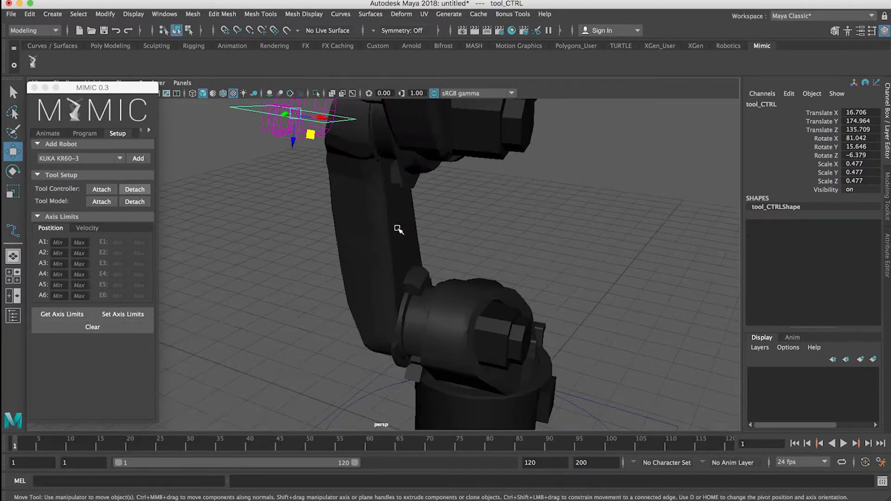
- Move and orient the tool controller sideways to settle the arm into its starting pose
drag(398, 228, 444, 284)
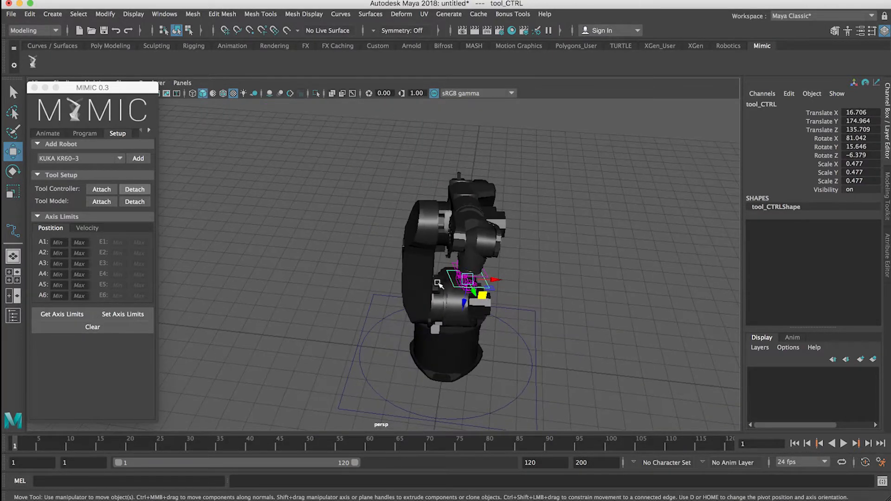
drag(479, 279, 438, 263)
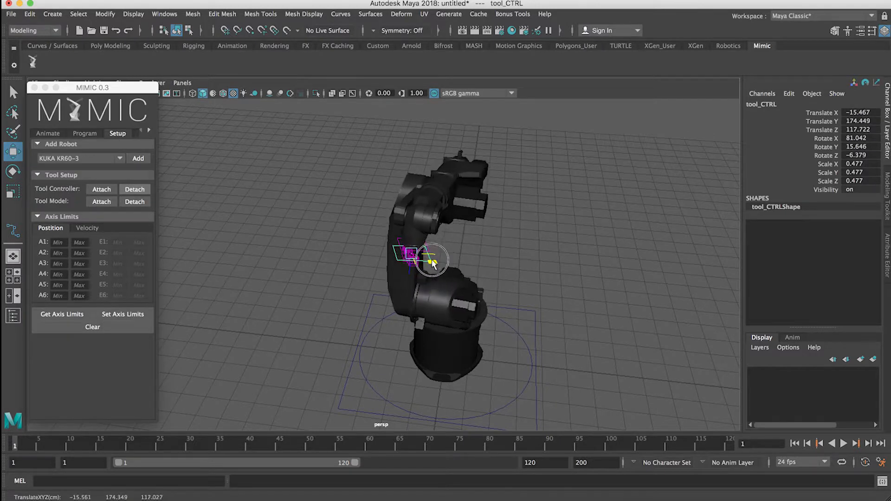
drag(429, 262, 407, 241)
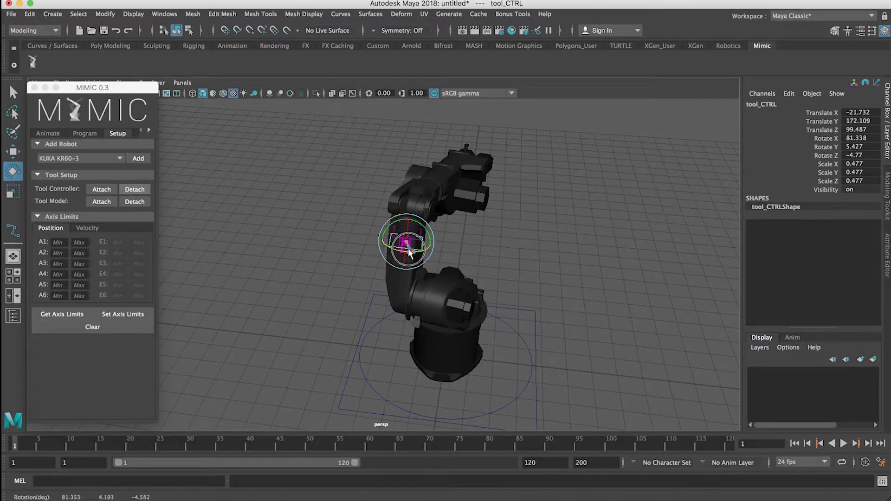
drag(410, 247, 418, 250)
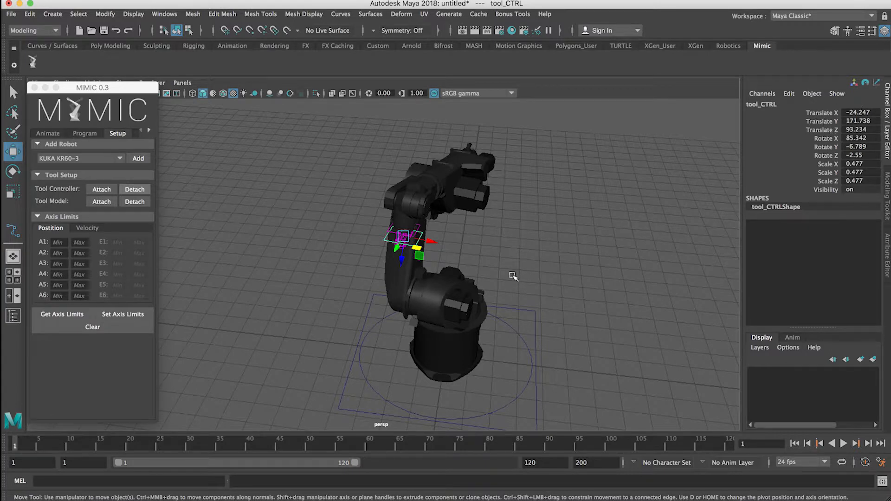
mouse_move(440, 255)
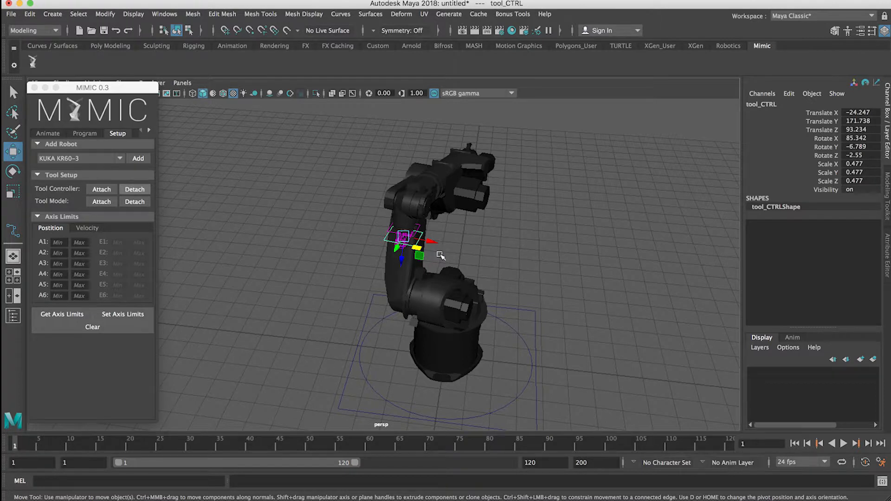
- Move the tool controller farther left and key the frame 45 pose
drag(418, 252, 392, 236)
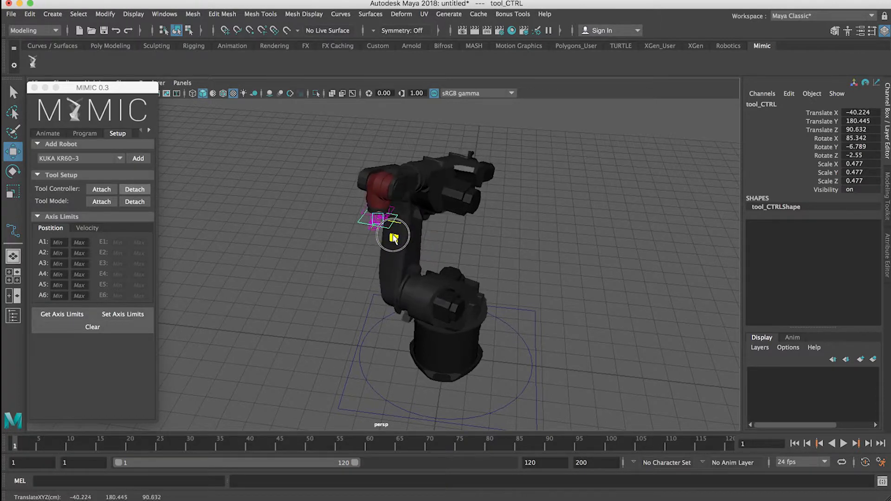
drag(394, 235, 372, 224)
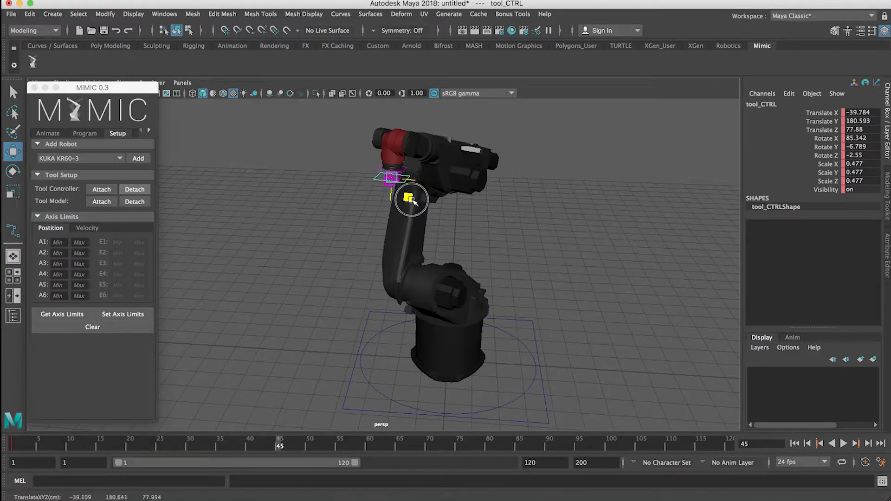
- Move the tool controller to the right and fine-tune the keyed end pose at frame 120
drag(409, 199, 552, 234)
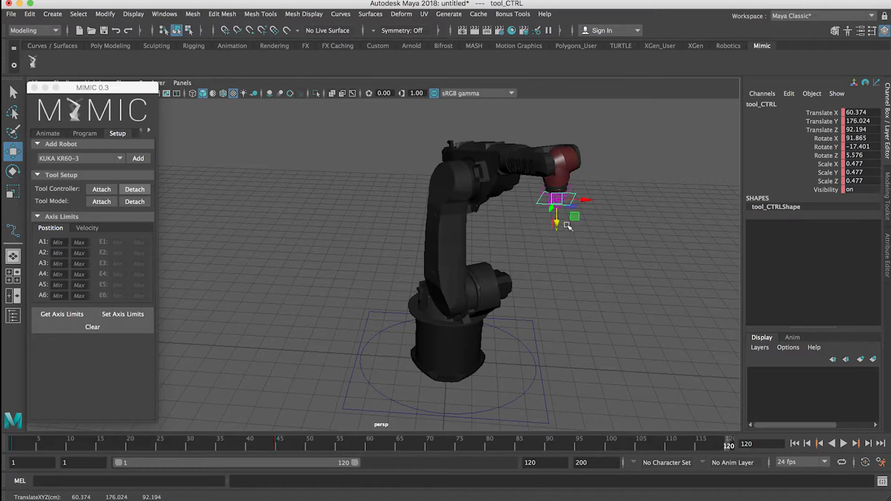
drag(558, 207, 555, 217)
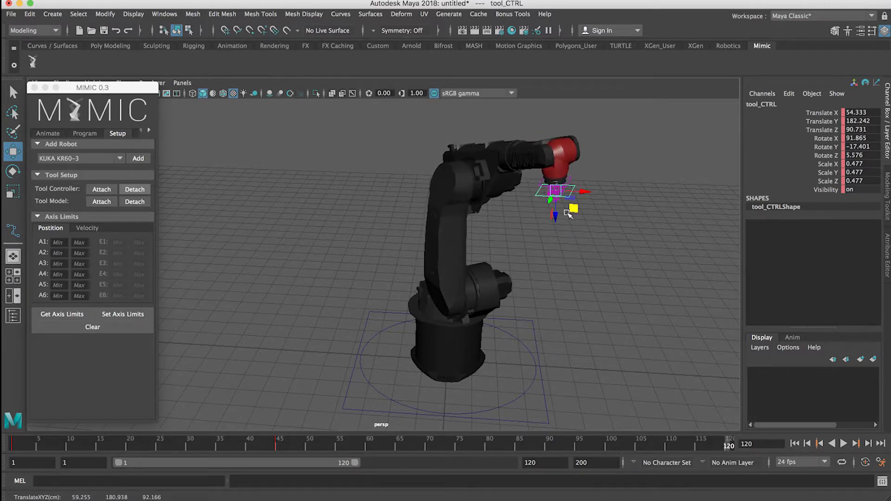
drag(555, 201, 571, 176)
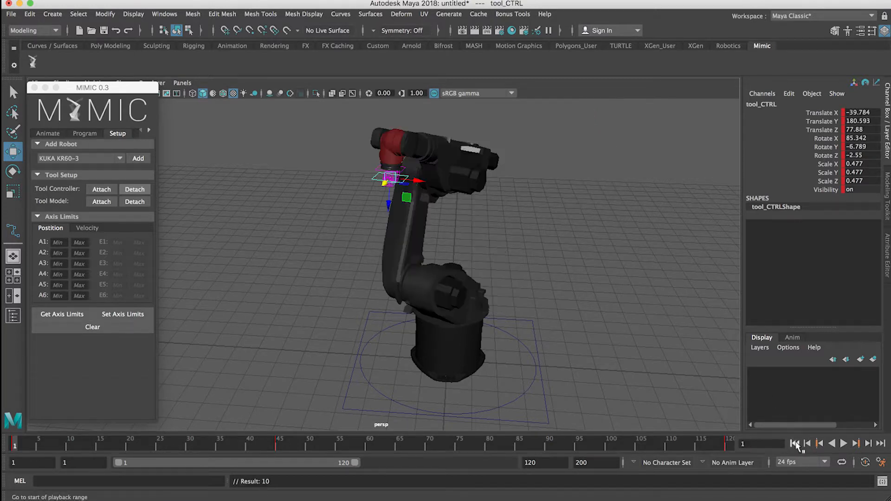
click(843, 443)
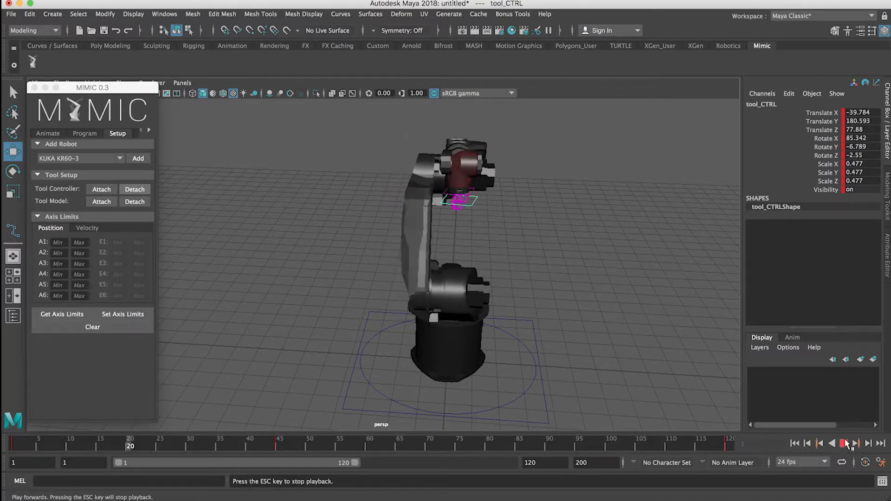
click(845, 444)
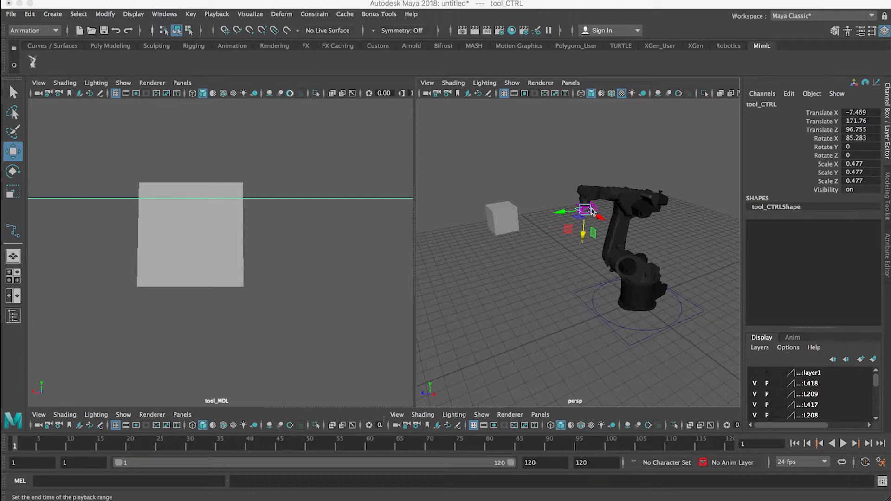
mouse_move(533, 242)
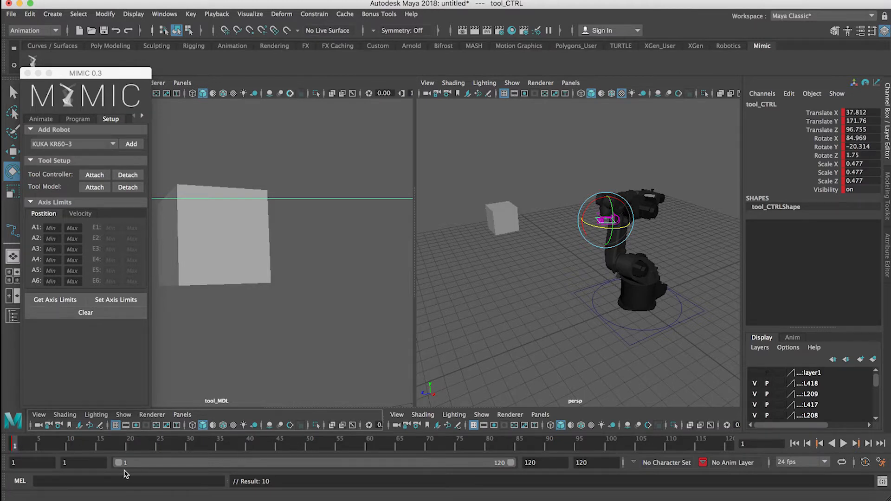
mouse_move(311, 450)
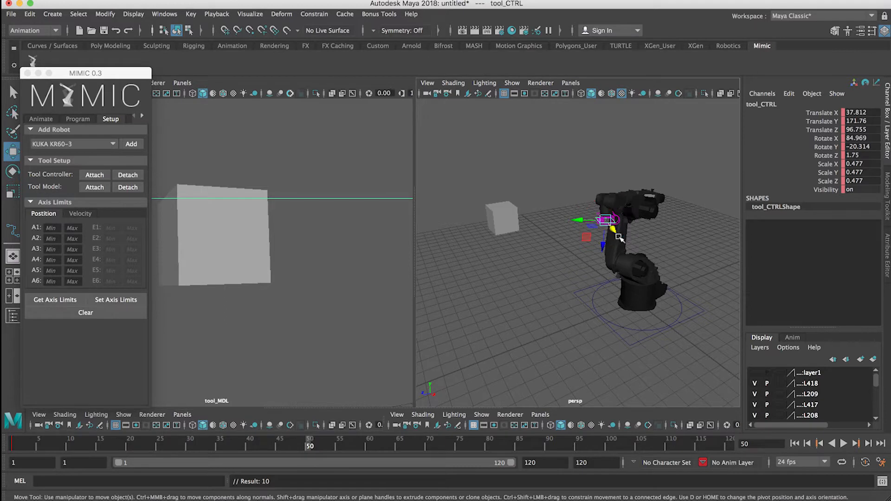
- Rotate and move tool_CTRL toward the cube for the new keys, then play the animation from frame 1
key(e)
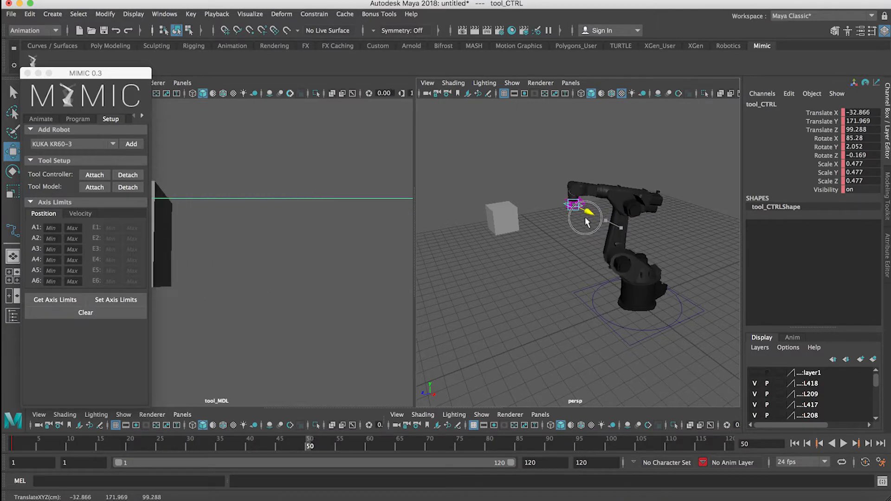
drag(586, 219, 562, 214)
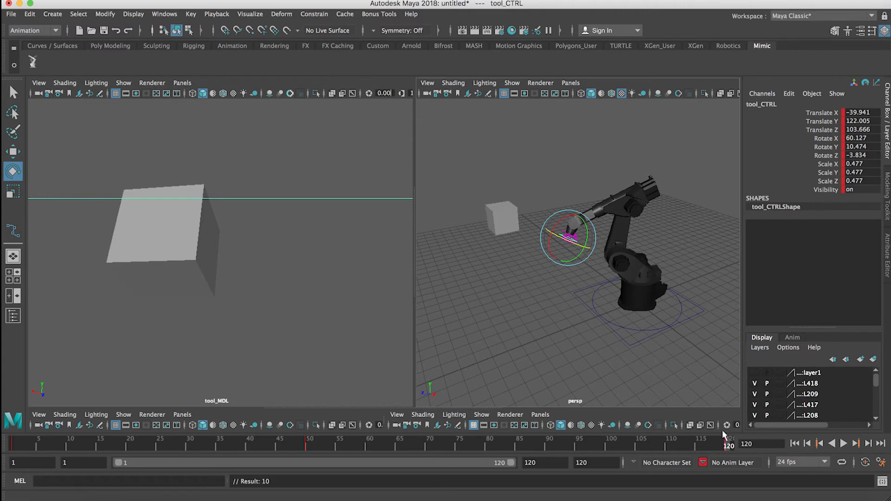
click(844, 444)
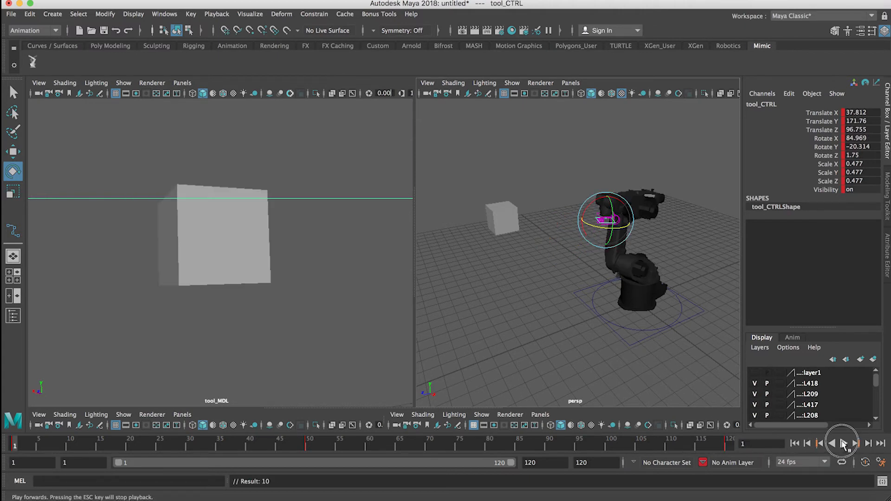